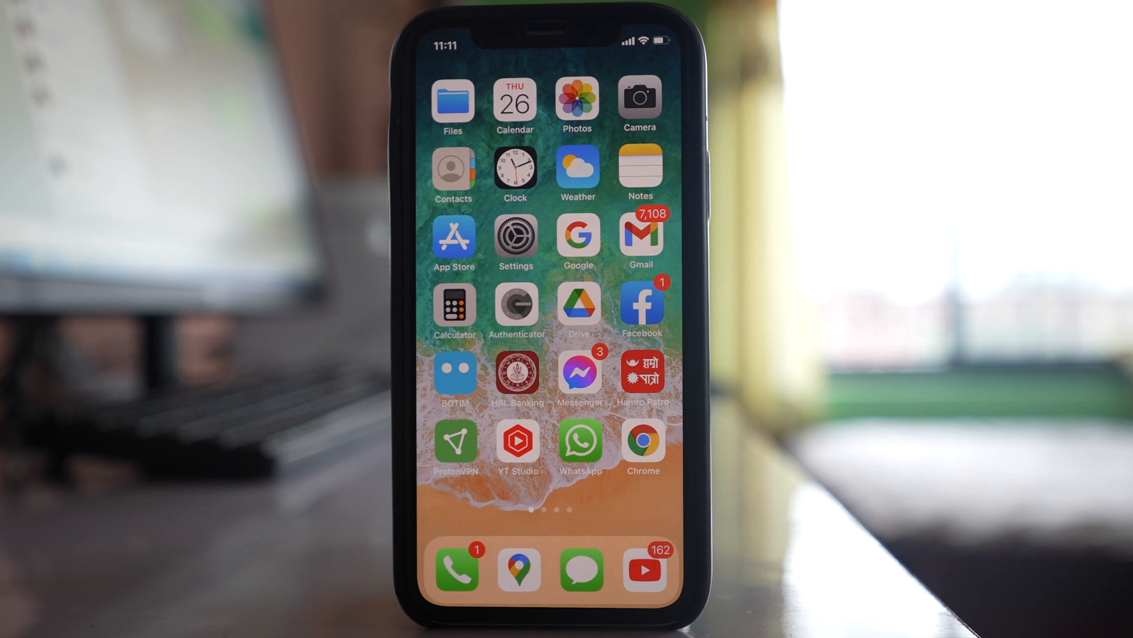
Go to the Accessibility page in Settings.
{"action": "left_click", "coordinate": [515, 241]}
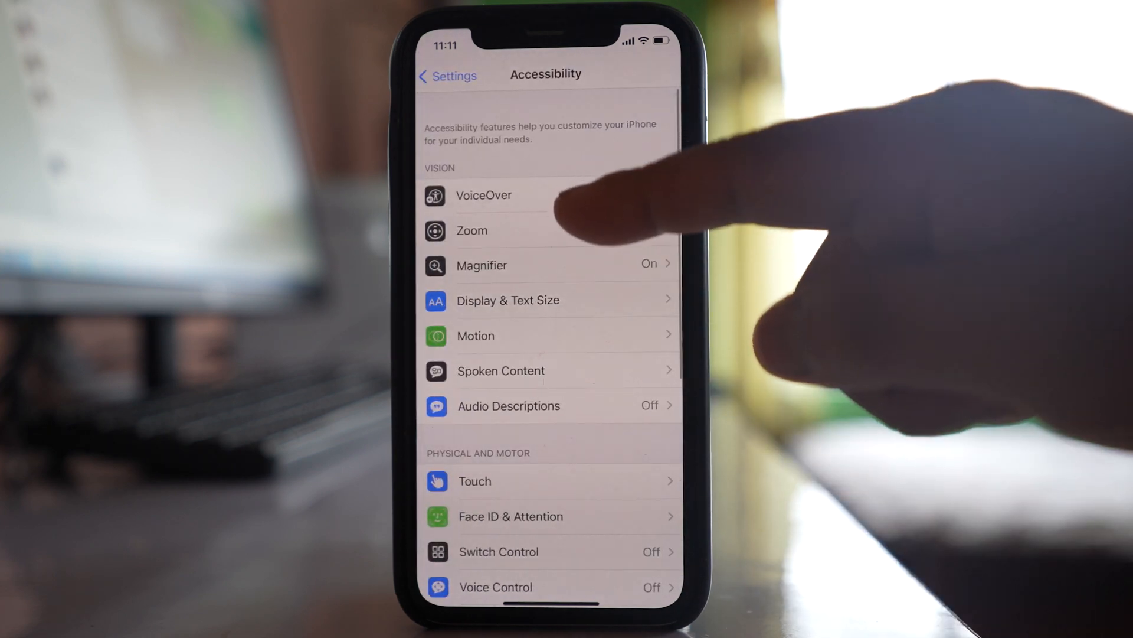
Enable AssistiveTouch under Touch and reach Customize Top Level Menu.
{"action": "left_click", "coordinate": [474, 481]}
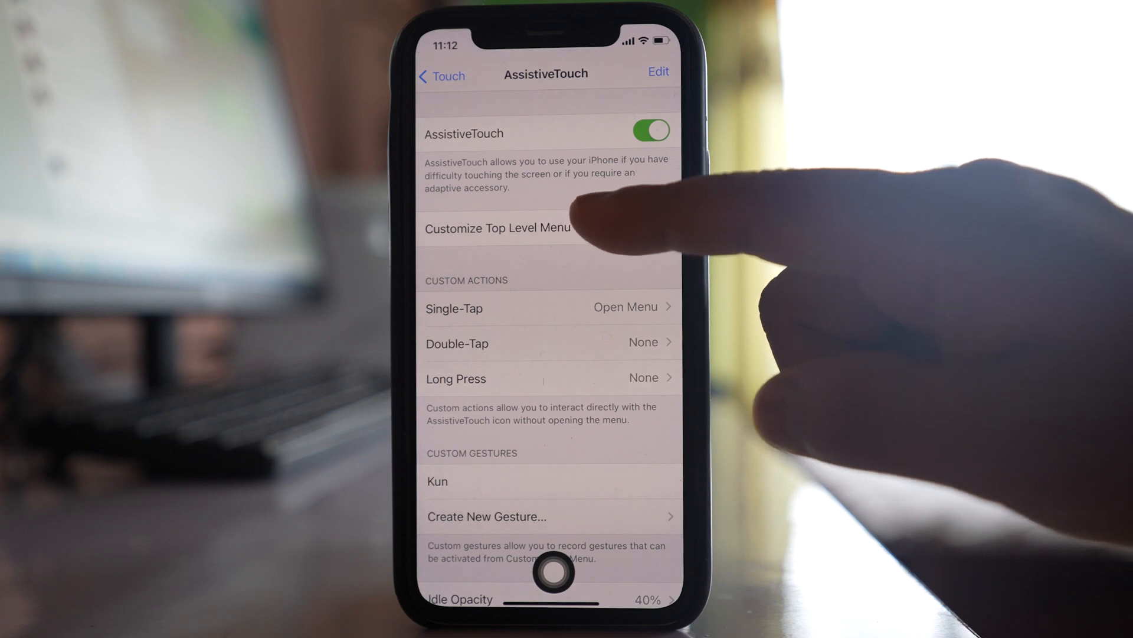
{"action": "left_click", "coordinate": [497, 228]}
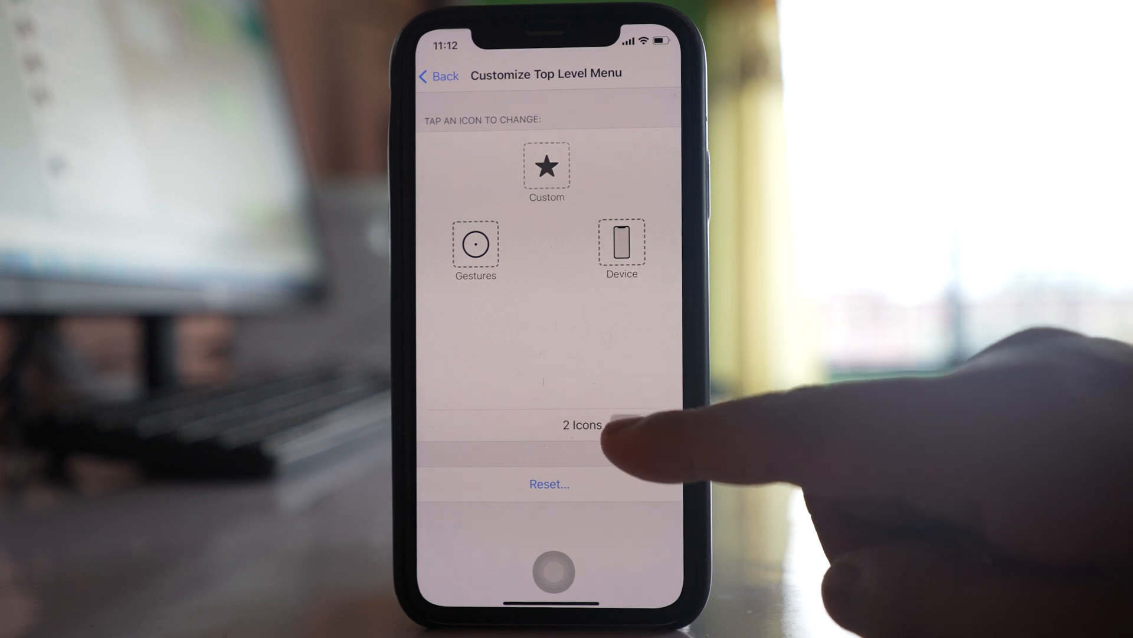
Reduce the top-level menu to 1 icon and choose an action for the Gestures icon.
{"action": "left_click", "coordinate": [626, 424]}
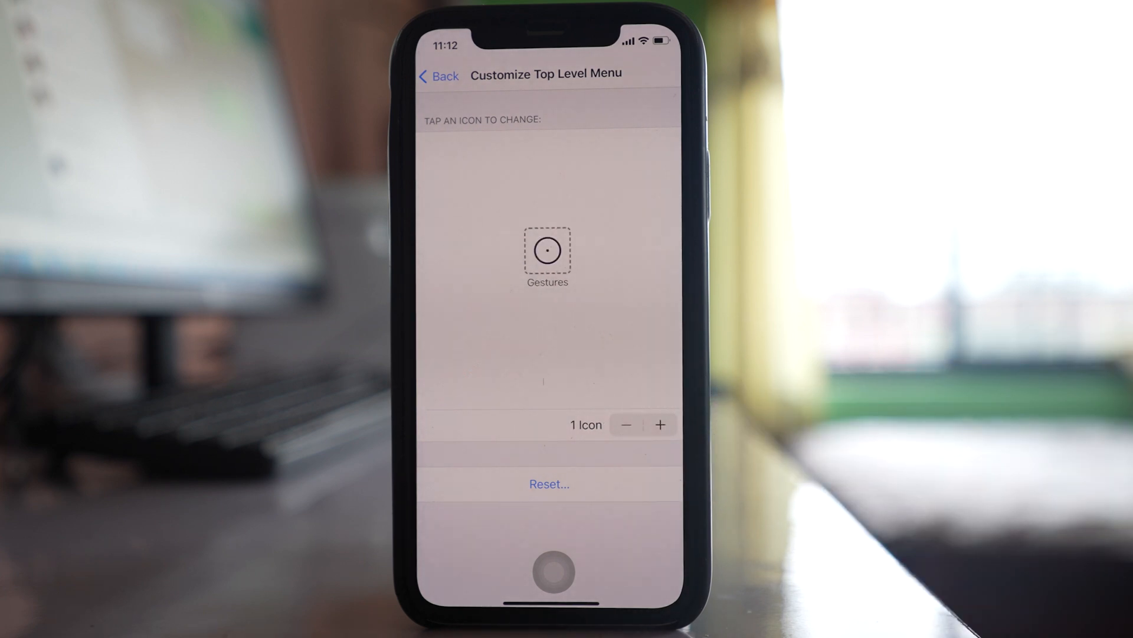
{"action": "left_click", "coordinate": [546, 249]}
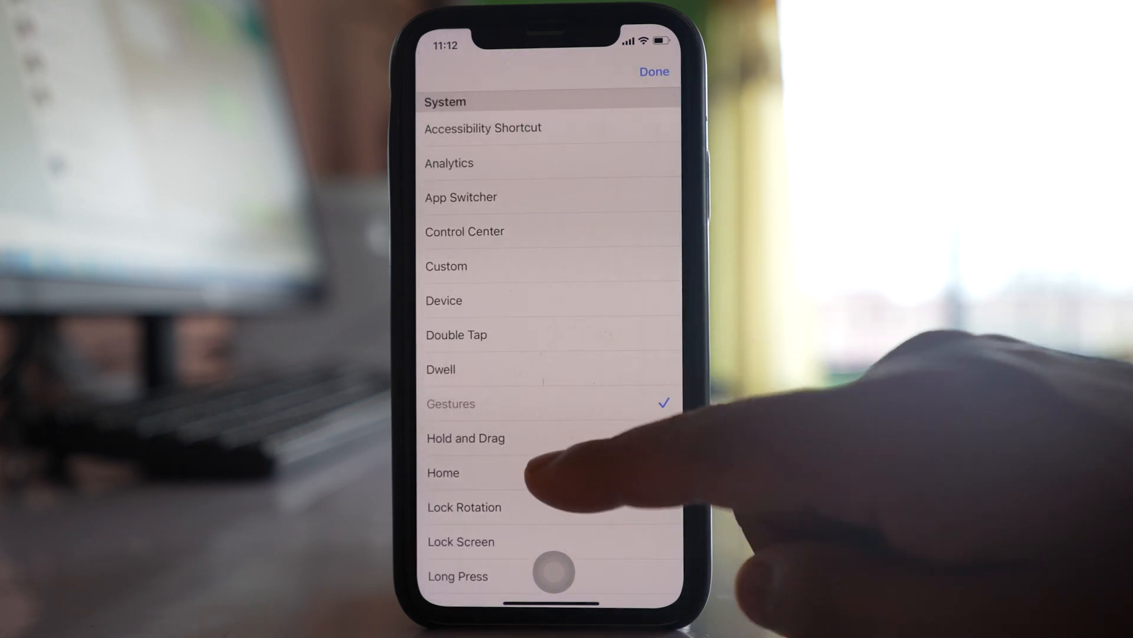
{"action": "left_click", "coordinate": [442, 472]}
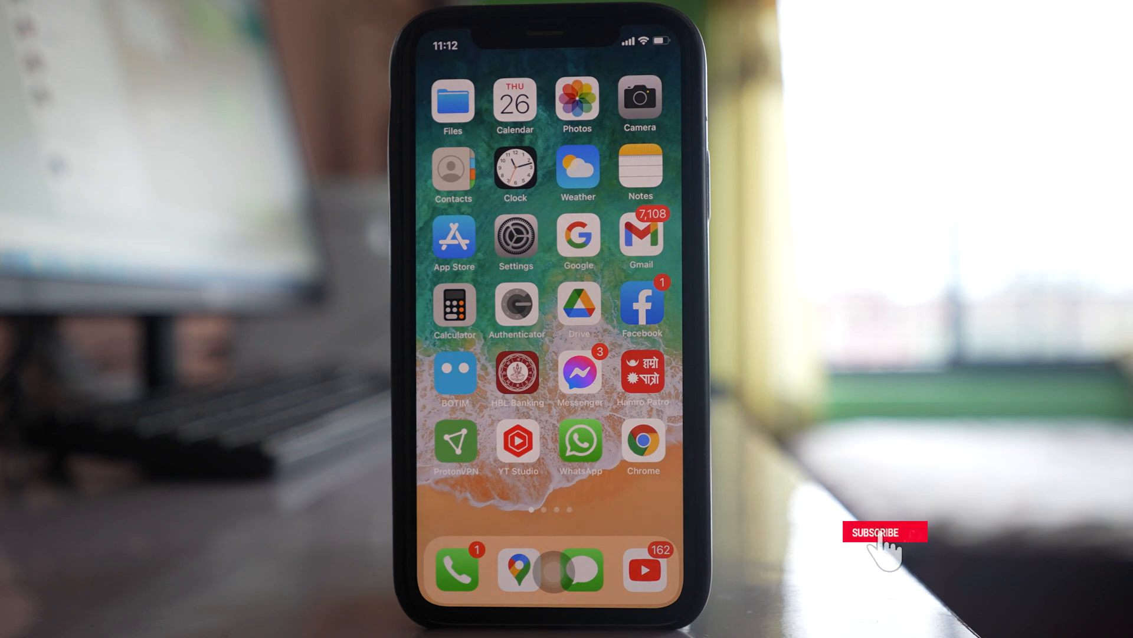
Return to the home screen with the floating AssistiveTouch button visible.
{"action": "left_click", "coordinate": [883, 532]}
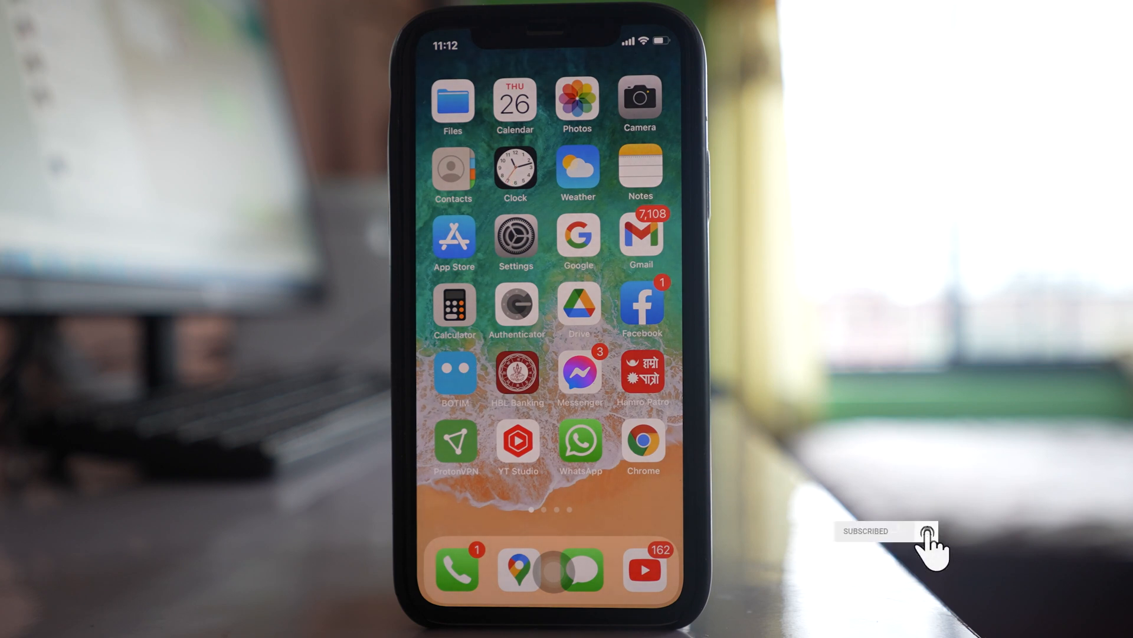